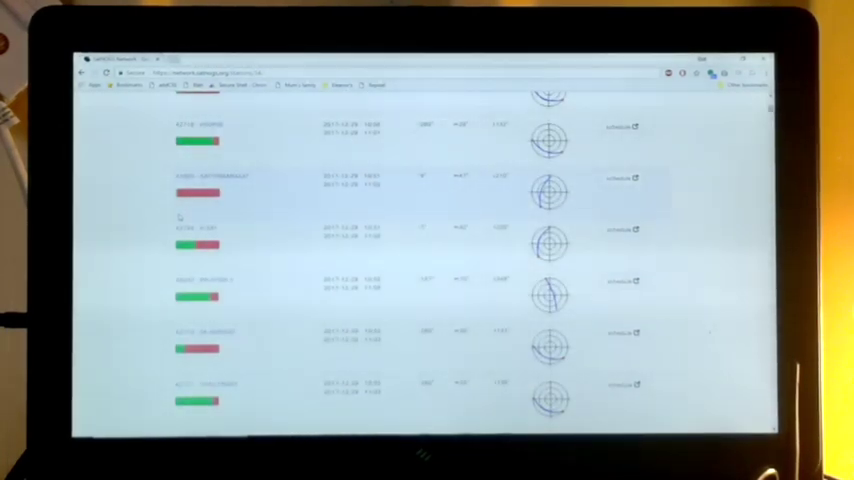
Scroll down through the ground station's observations toward the New Observation form
scroll(down, 3)
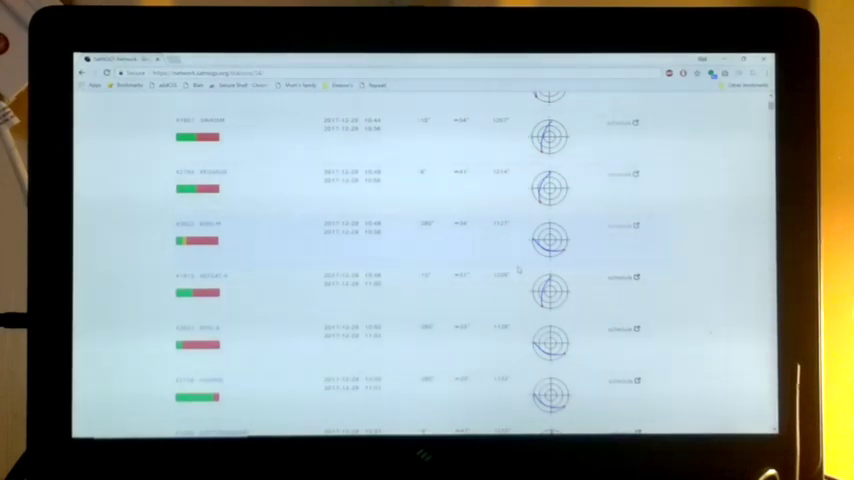
scroll(down, 3)
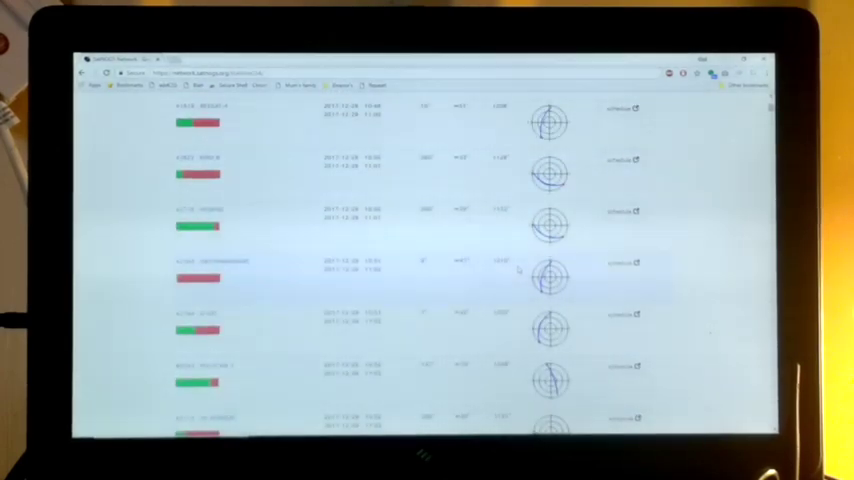
scroll(down, 3)
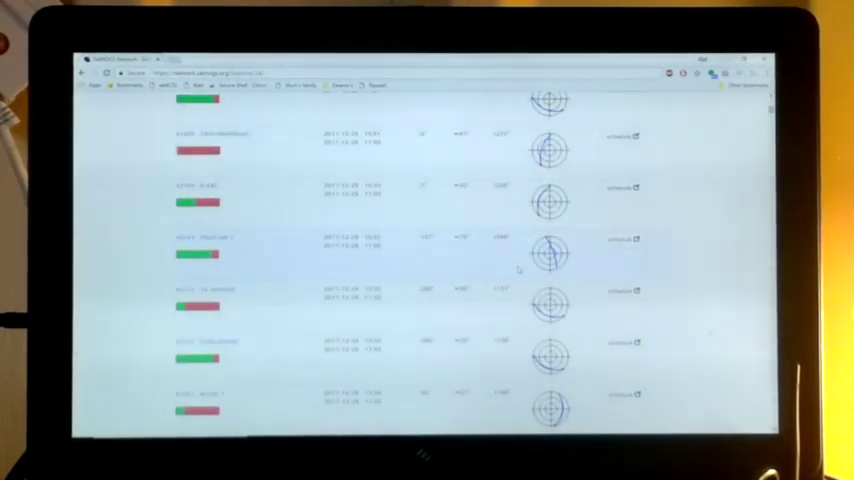
scroll(down, 3)
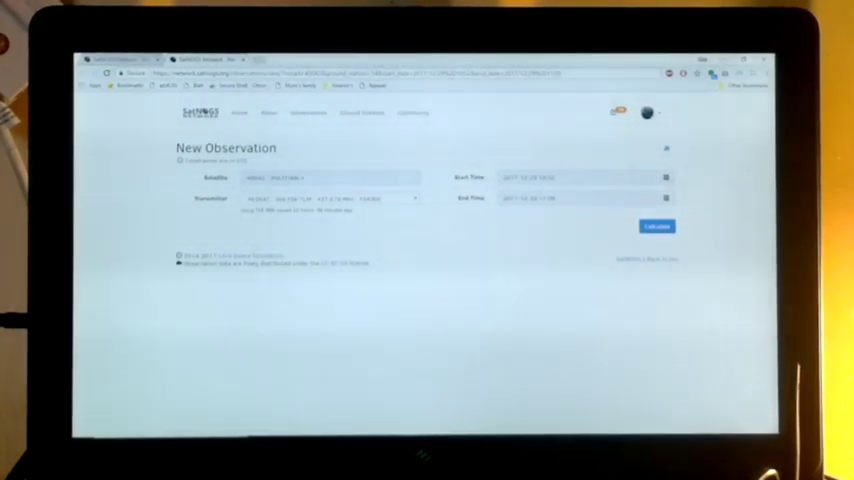
Calculate the available passes for the chosen satellite and schedule the observation
click(656, 226)
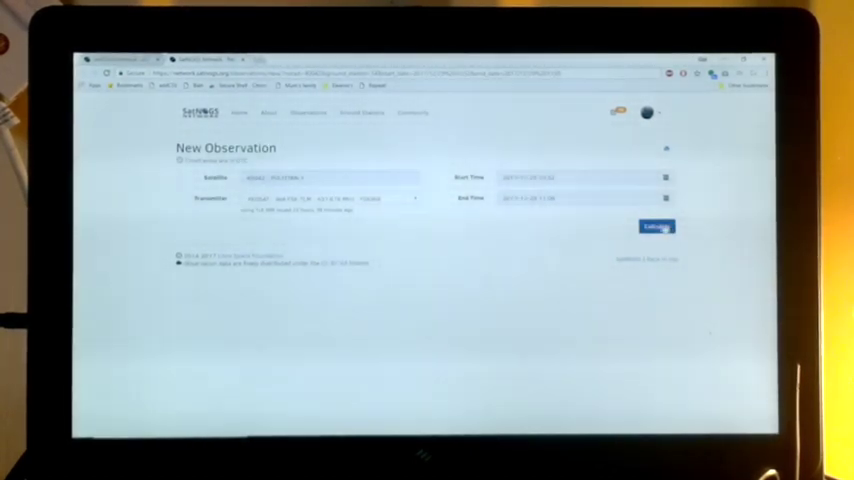
click(656, 226)
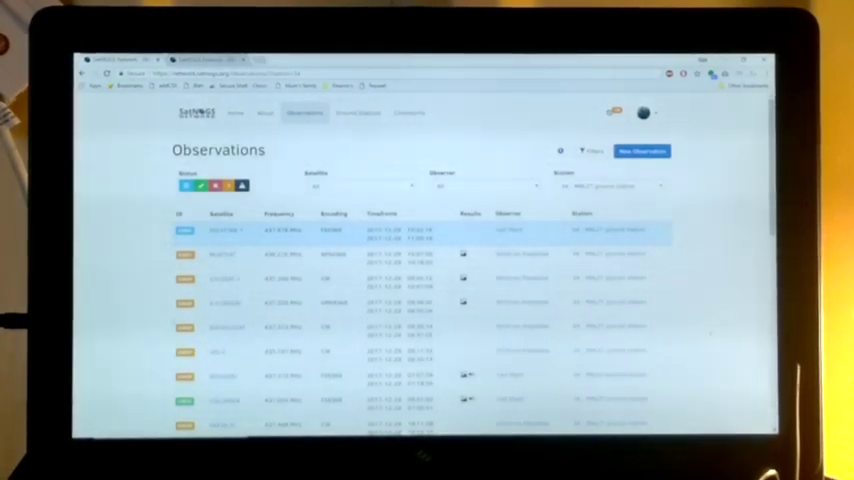
scroll(down, 3)
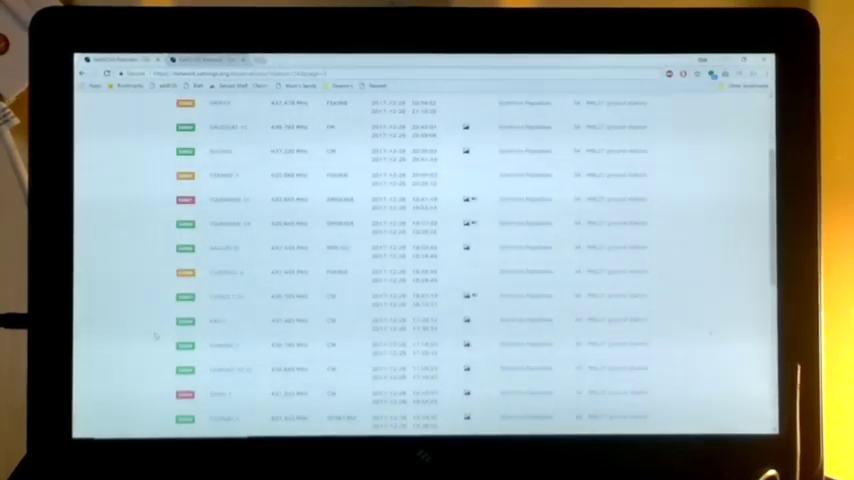
click(224, 428)
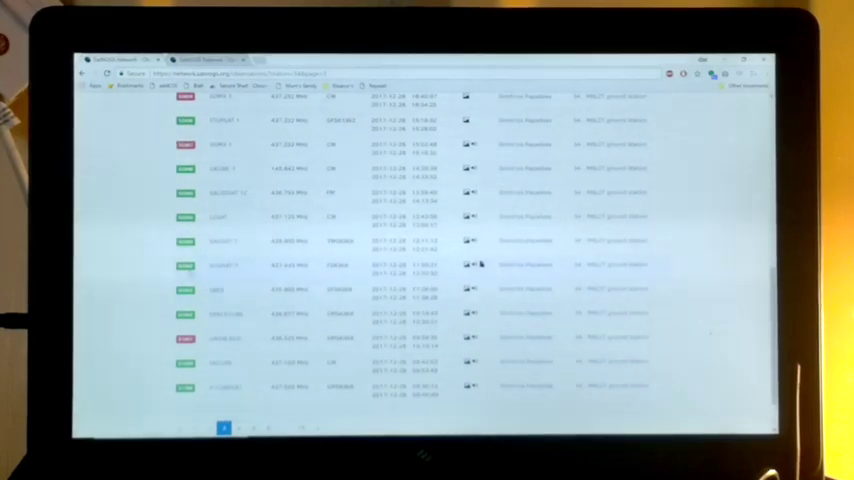